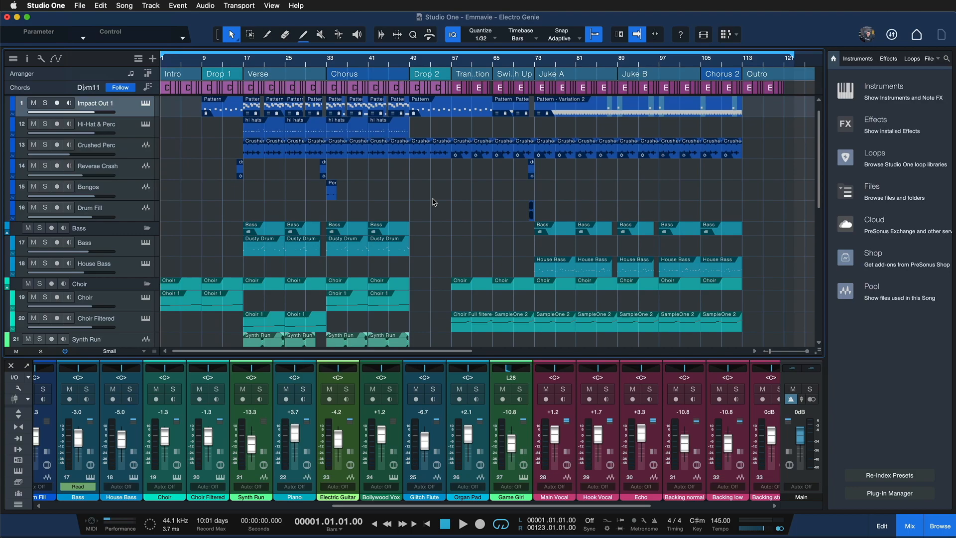
Step: Reveal the Collaboration sharing options from the song's File commands
left_click(80, 6)
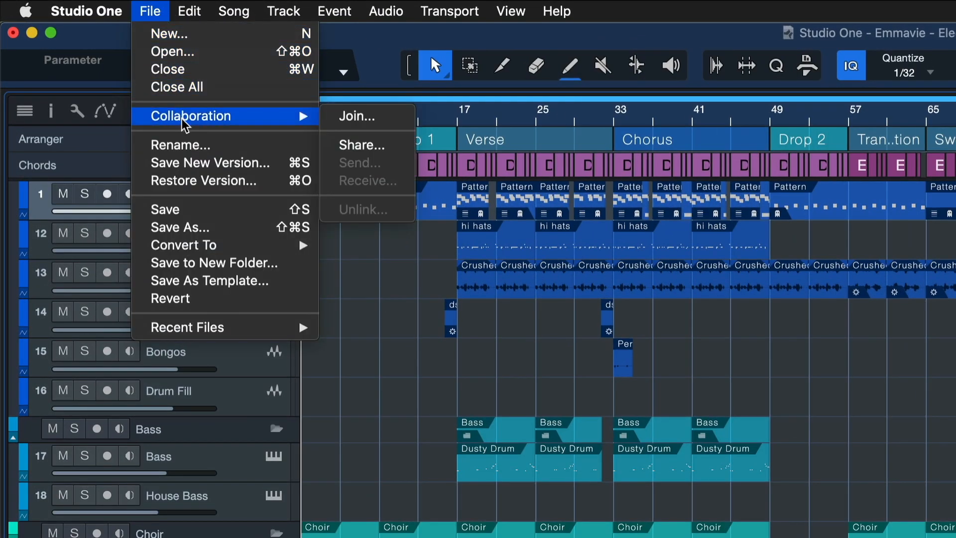
mouse_move(219, 131)
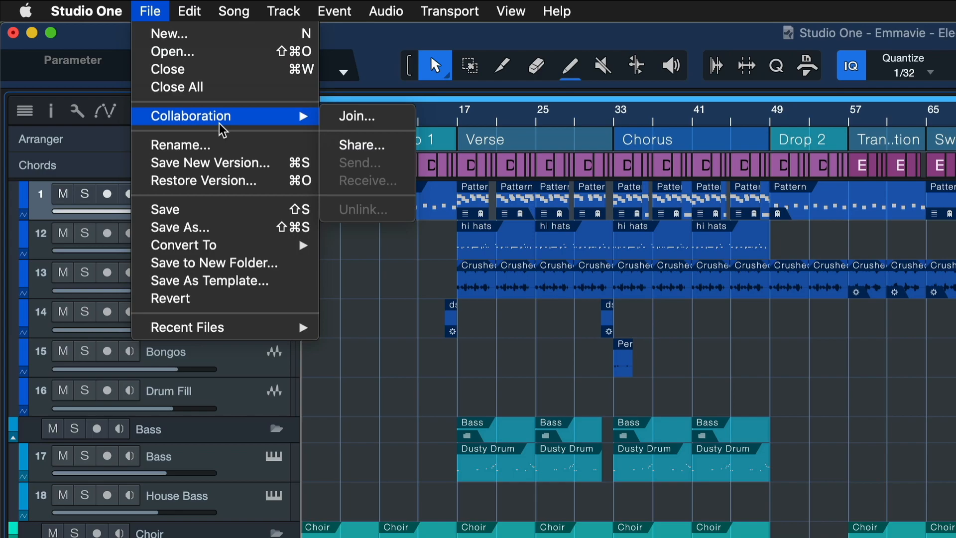
left_click(361, 145)
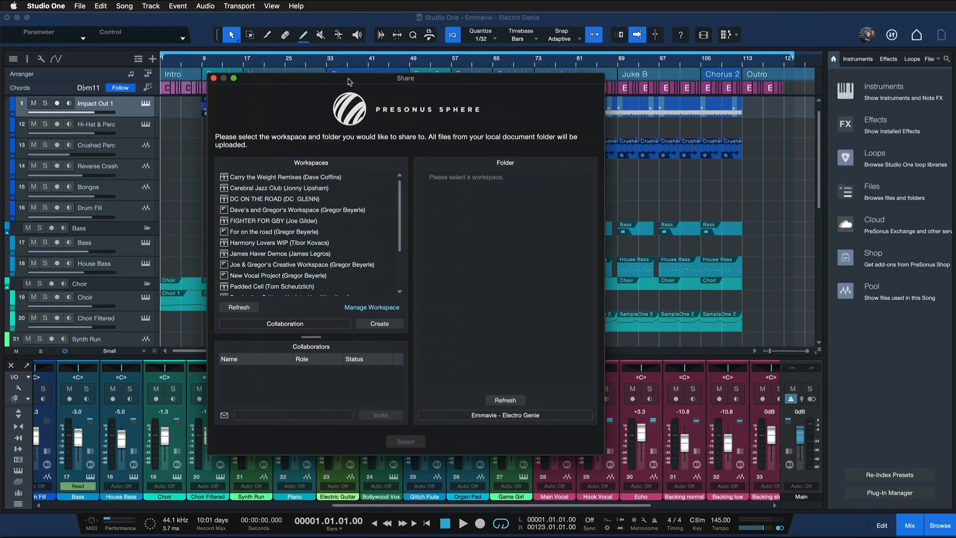
mouse_move(101, 5)
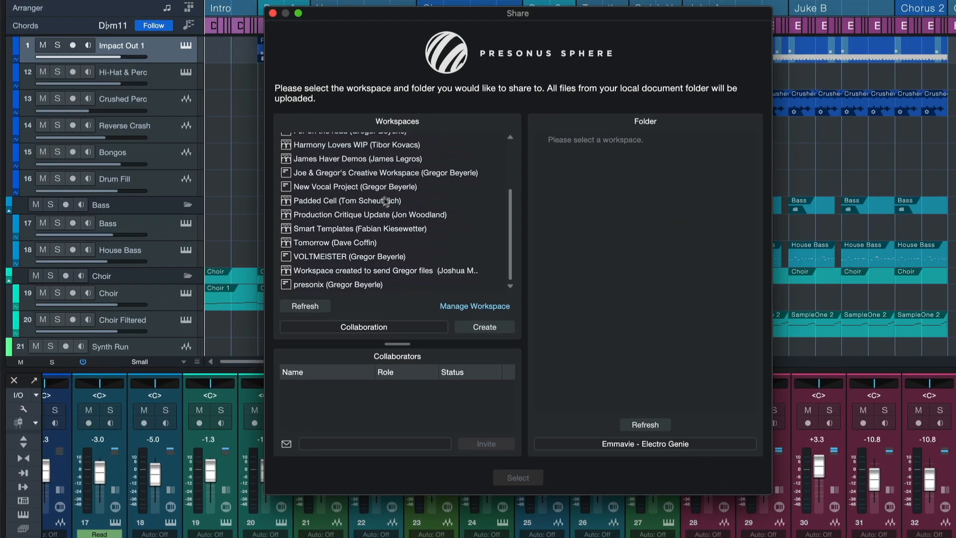
left_click(347, 256)
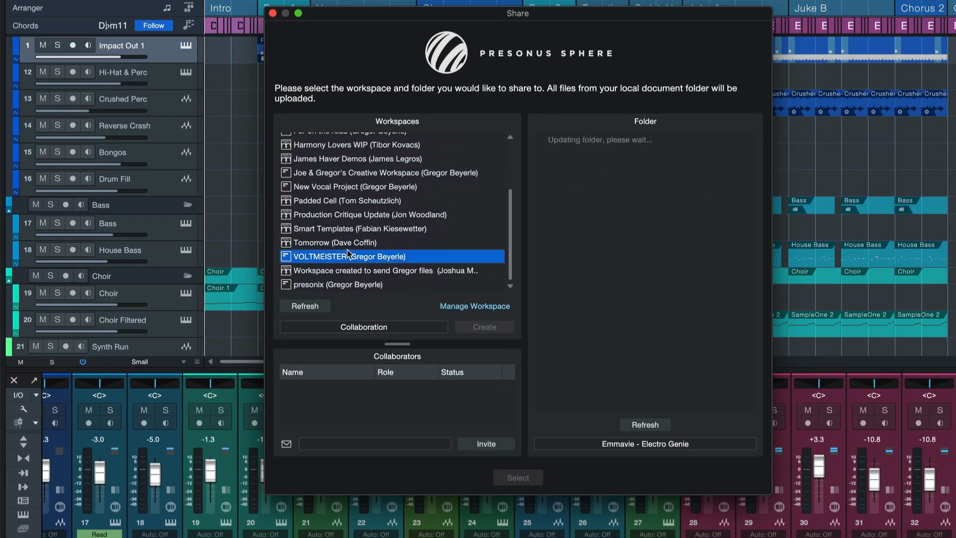
left_click(347, 256)
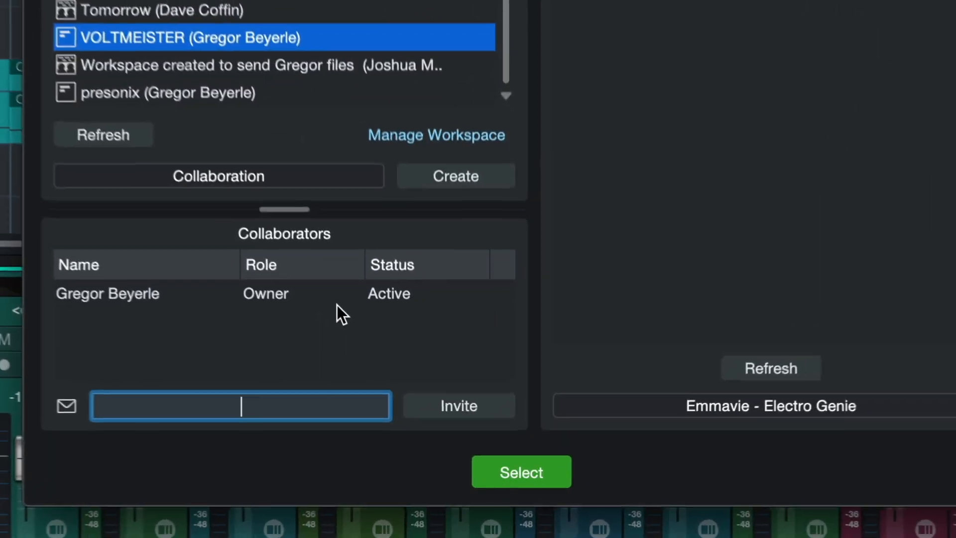
type("myfriend")
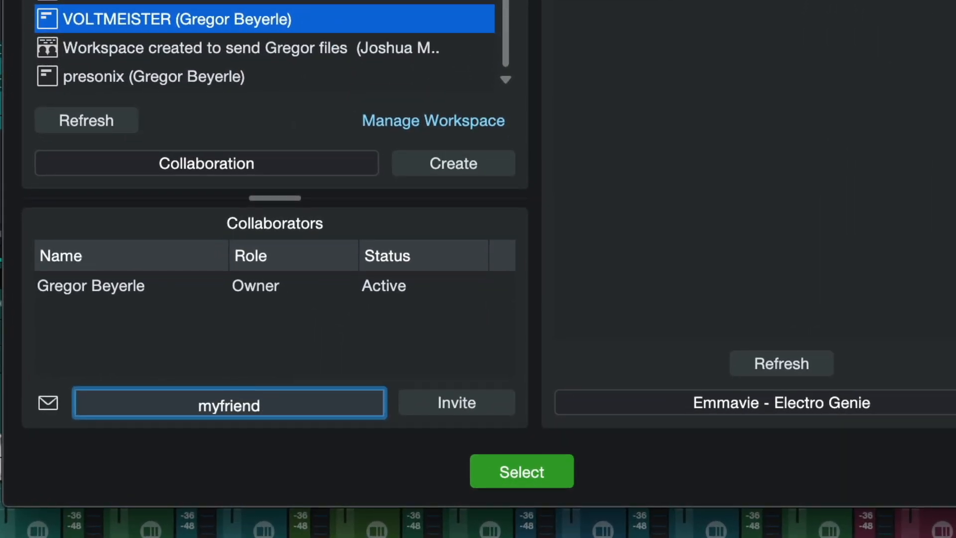
type("@email.co")
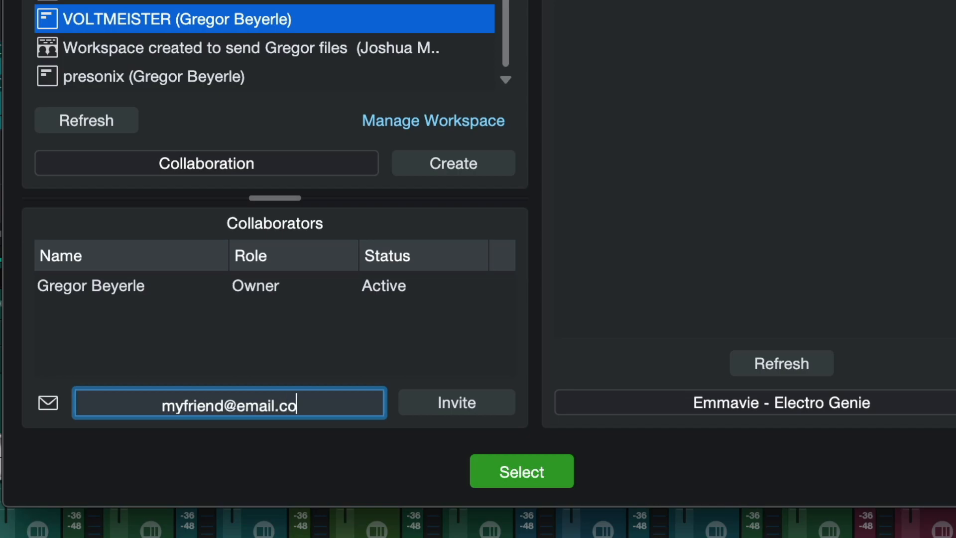
type("m")
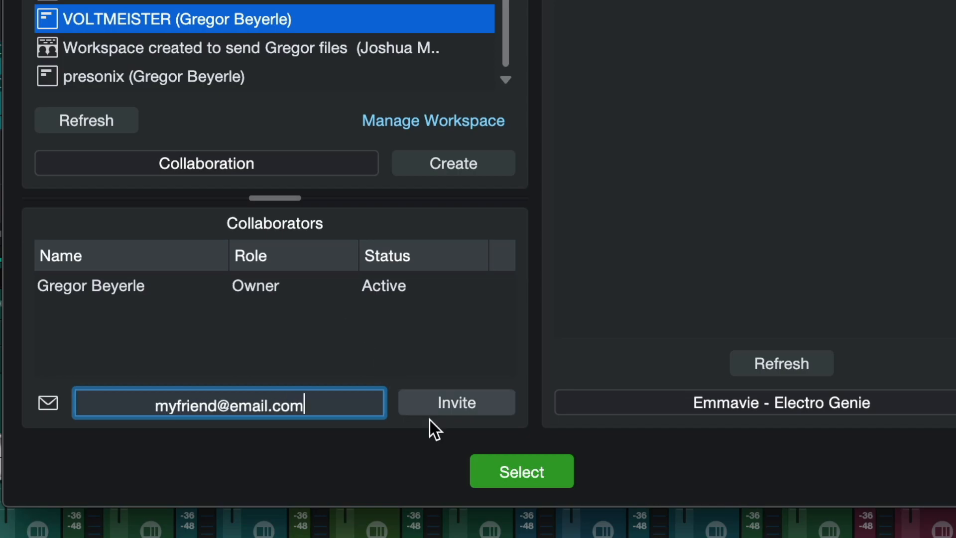
left_click(520, 471)
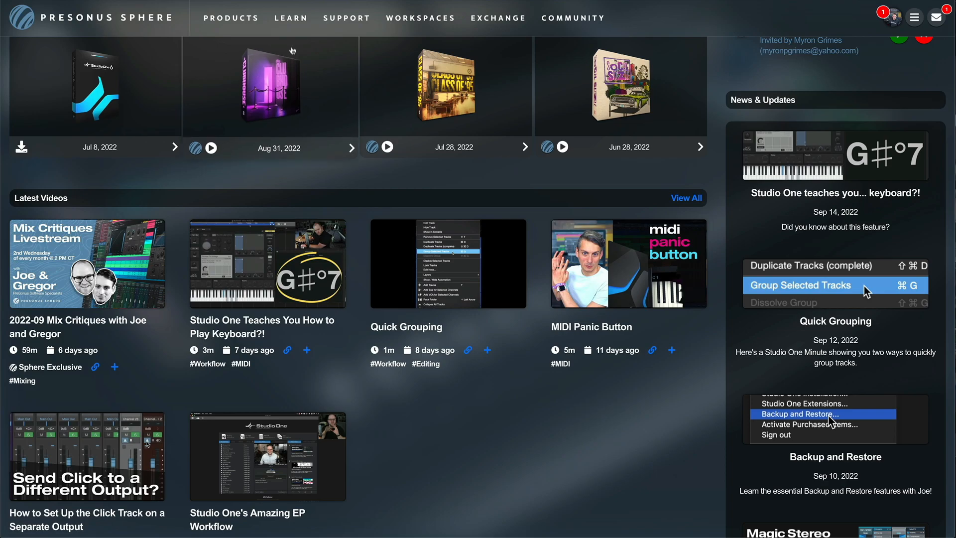
Step: Show the PreSonus Sphere Exclusives collection of 160 videos in the Learn section
left_click(290, 18)
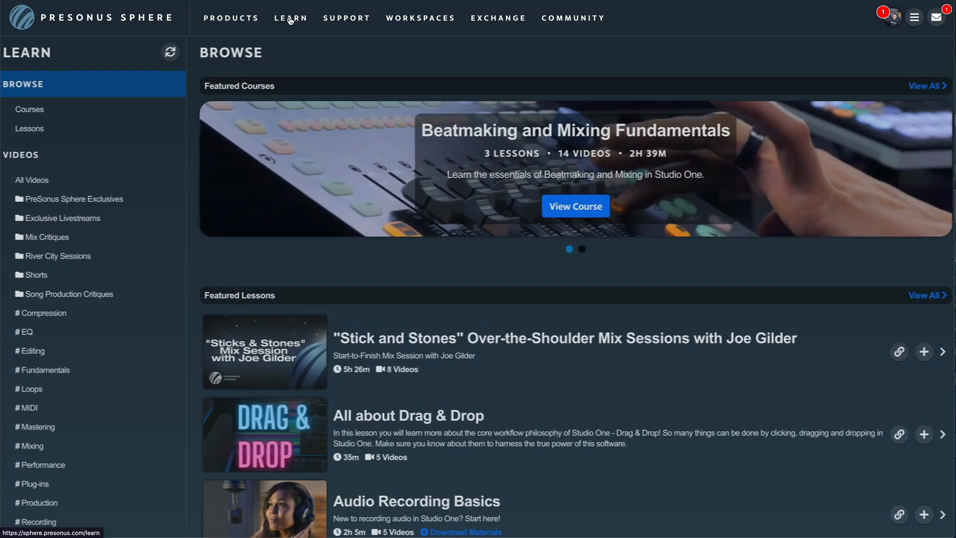
left_click(79, 199)
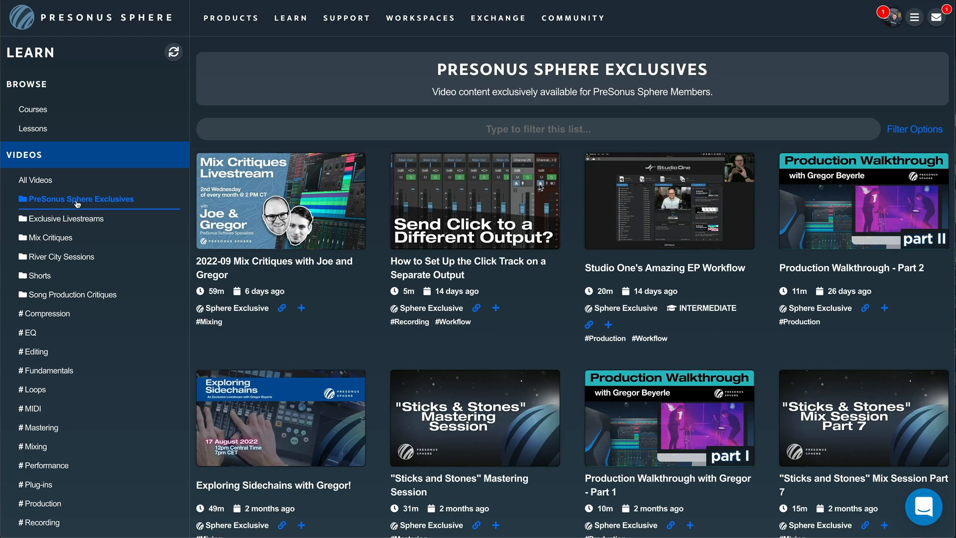
scroll("down", 3)
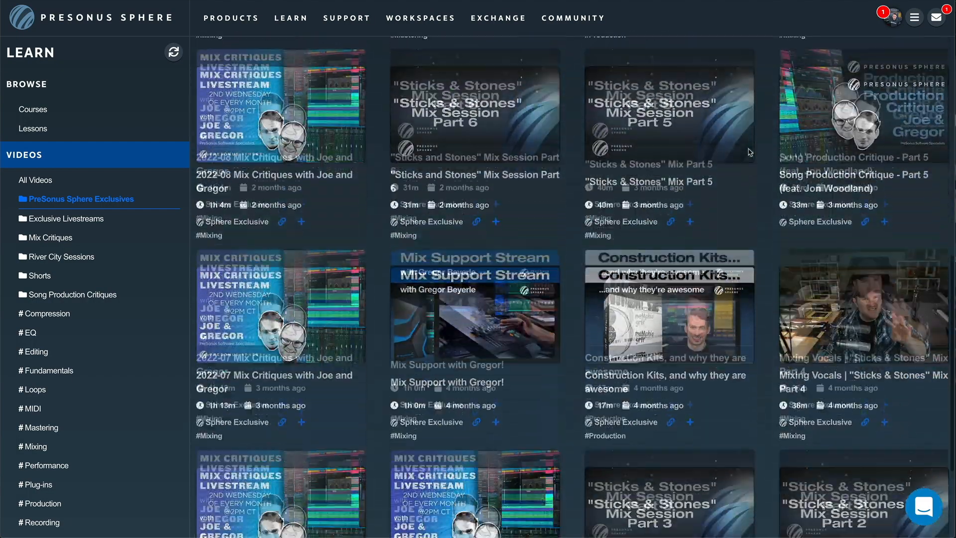
scroll("down", 3)
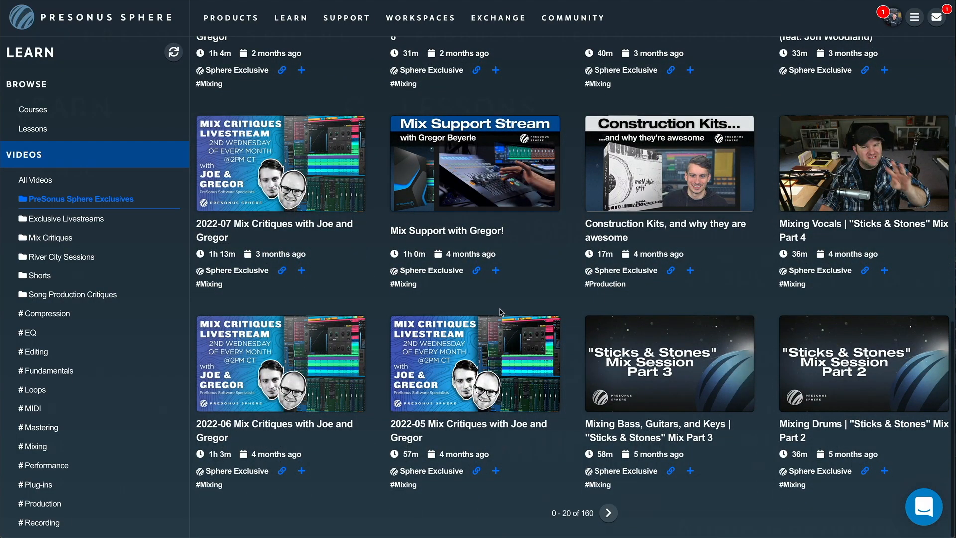
Step: List the Lessons, from Mastering 101 and MIDI Recording Basics down to Vocal Tuning Masterclass
left_click(34, 128)
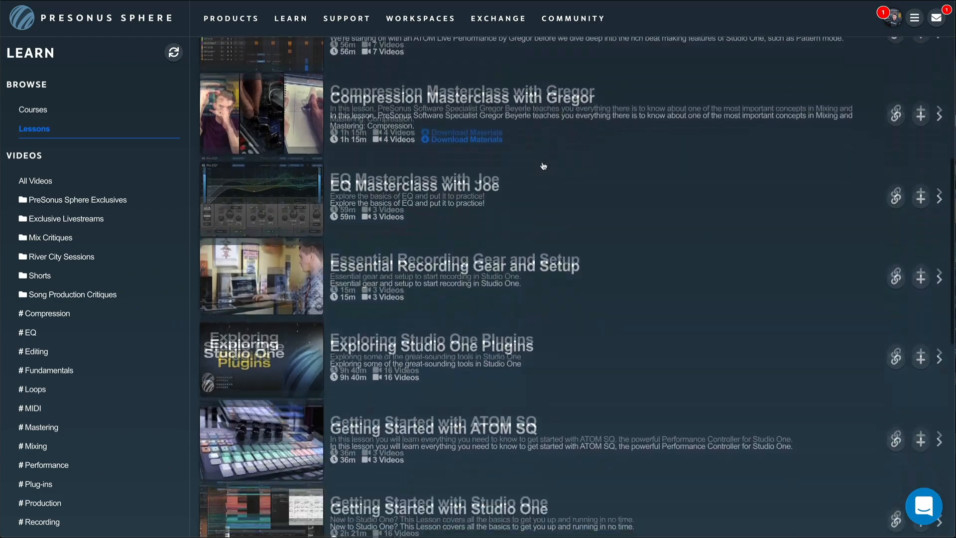
scroll("down", 3)
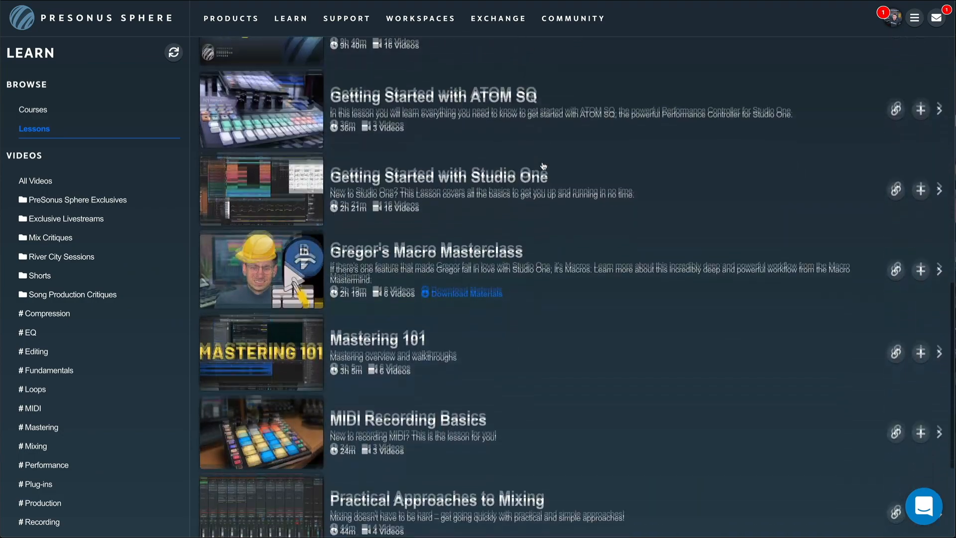
scroll("down", 3)
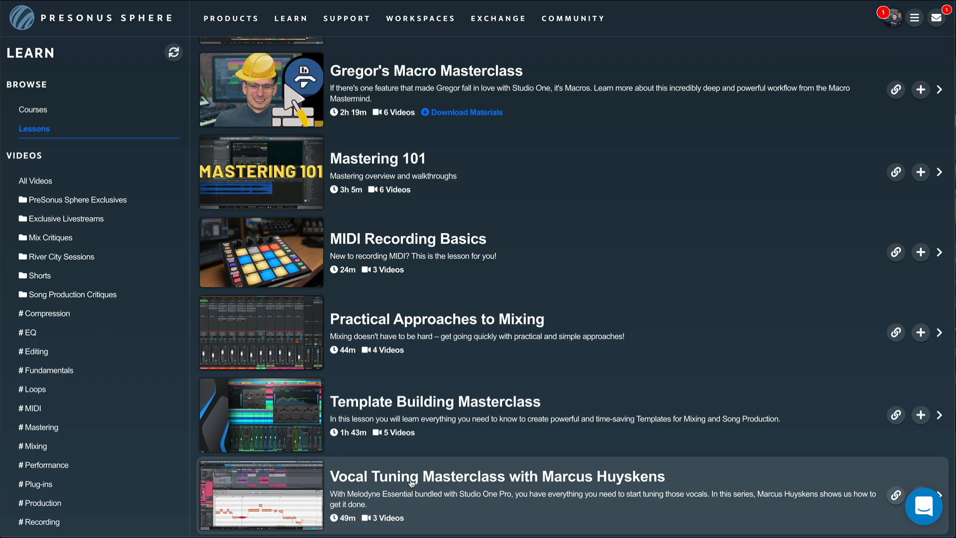
Step: Play the Vocal Tuning Masterclass video from its 9:38 note 'This part is' about the reverb A-B comparison
left_click(497, 476)
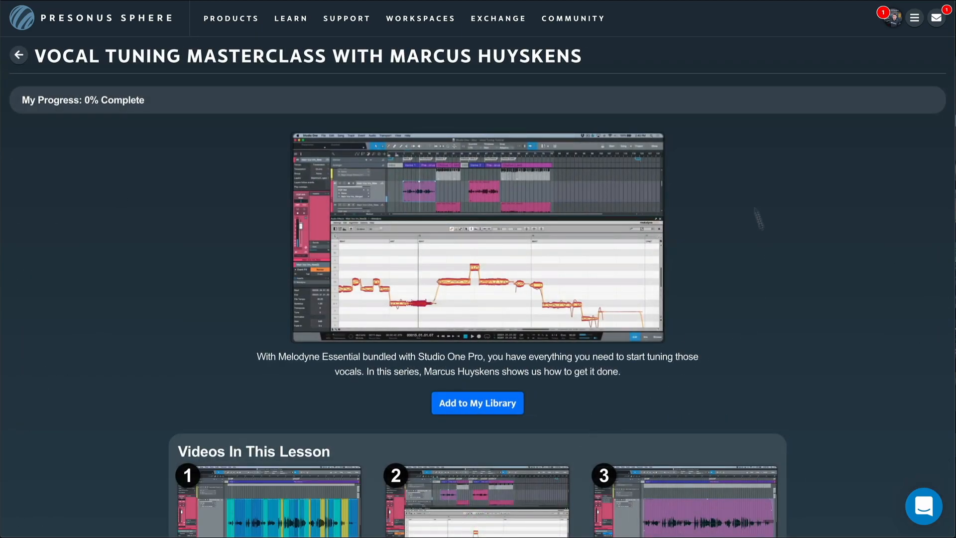
scroll("down", 3)
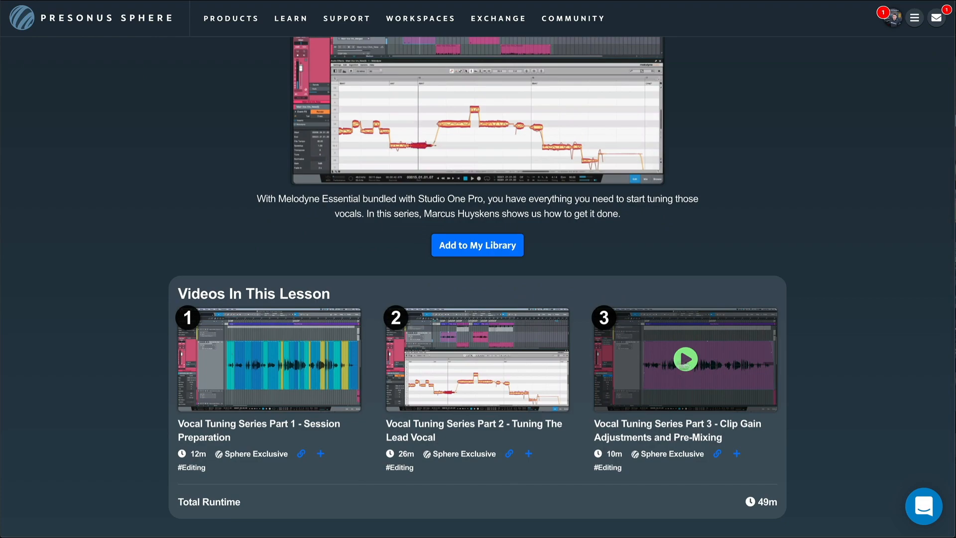
mouse_move(269, 358)
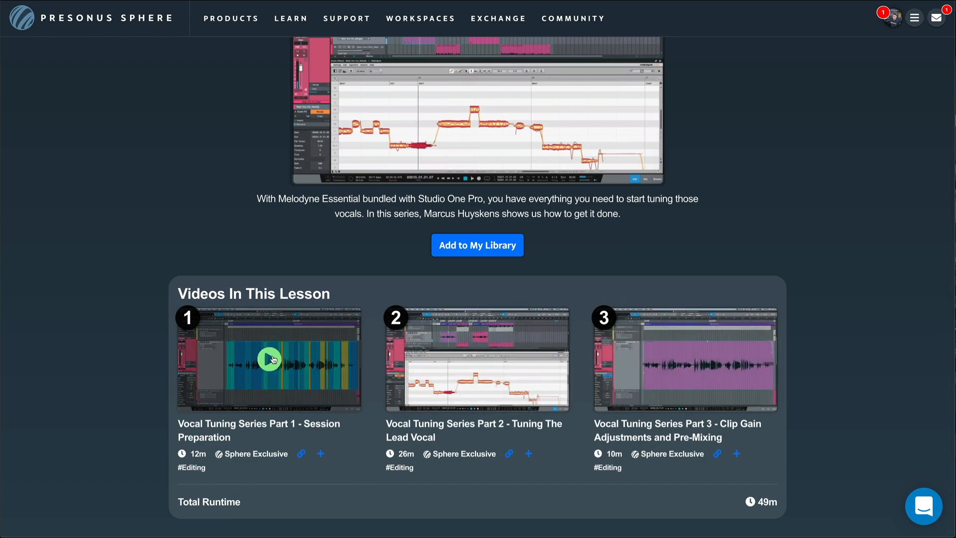
type("This part is")
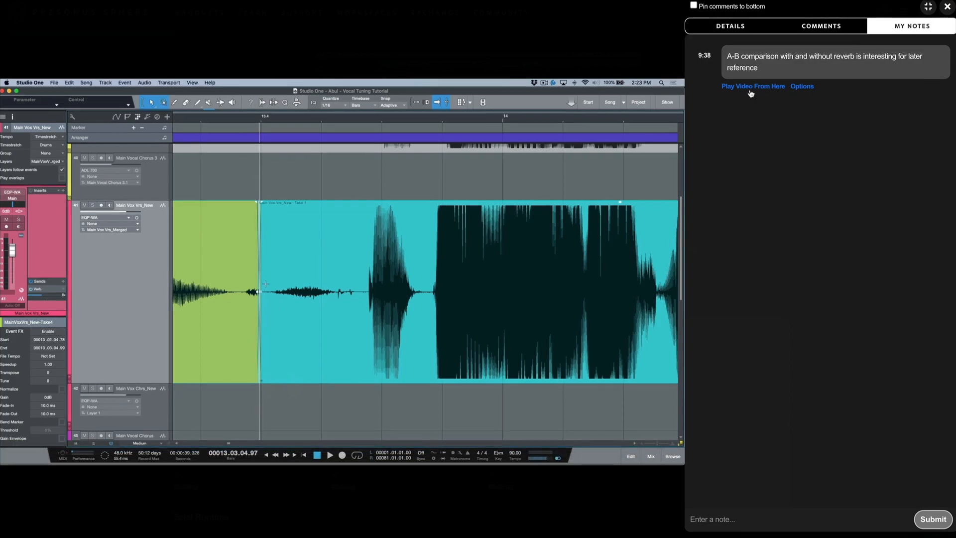
left_click(927, 7)
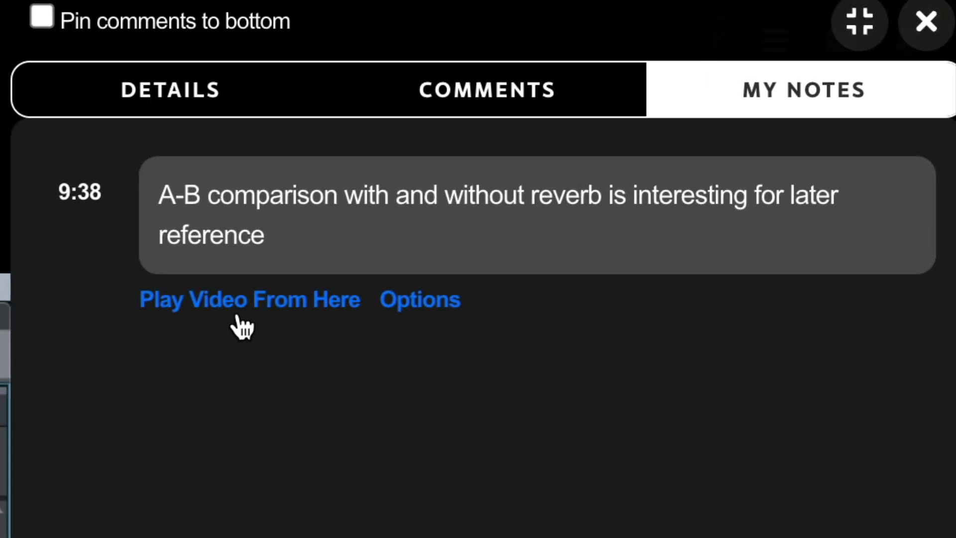